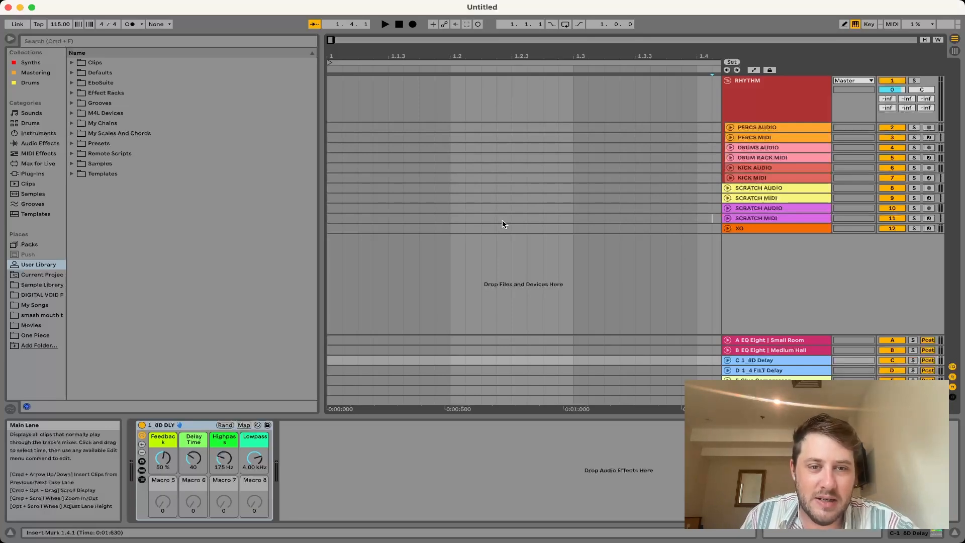
{"action": "mouse_move", "coordinate": [361, 323]}
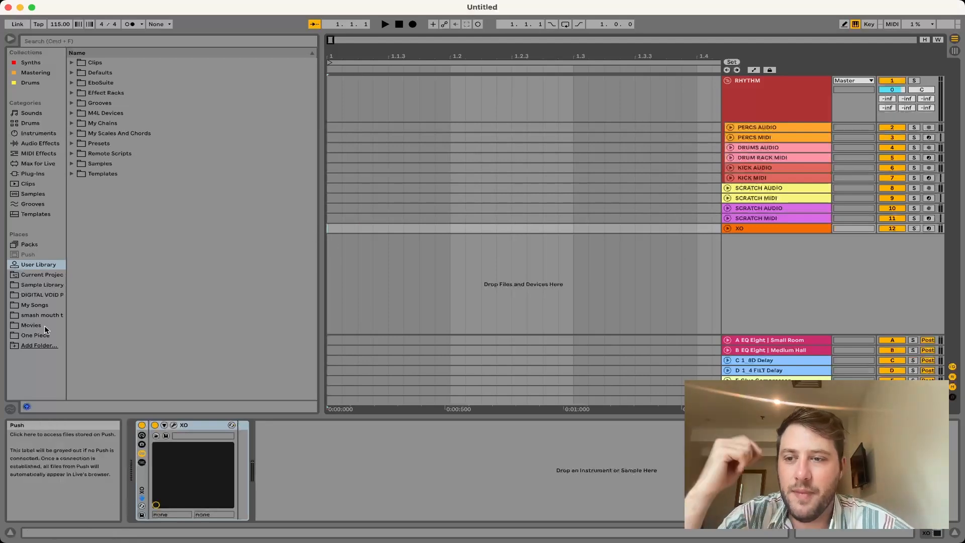
Step: Browse One Piece > one piece Project > ONE PIECE 3.als to list its tracks
{"action": "left_click", "coordinate": [35, 335]}
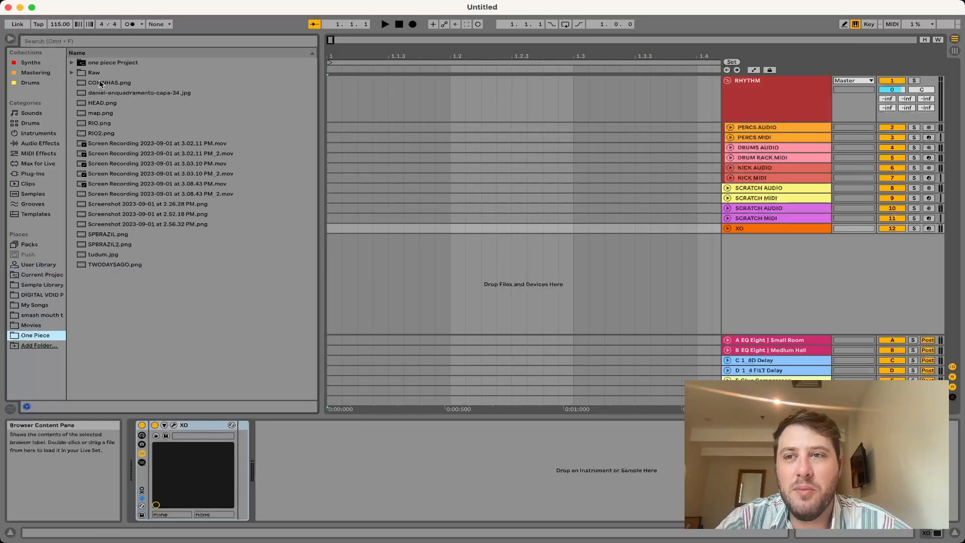
{"action": "left_click", "coordinate": [72, 62]}
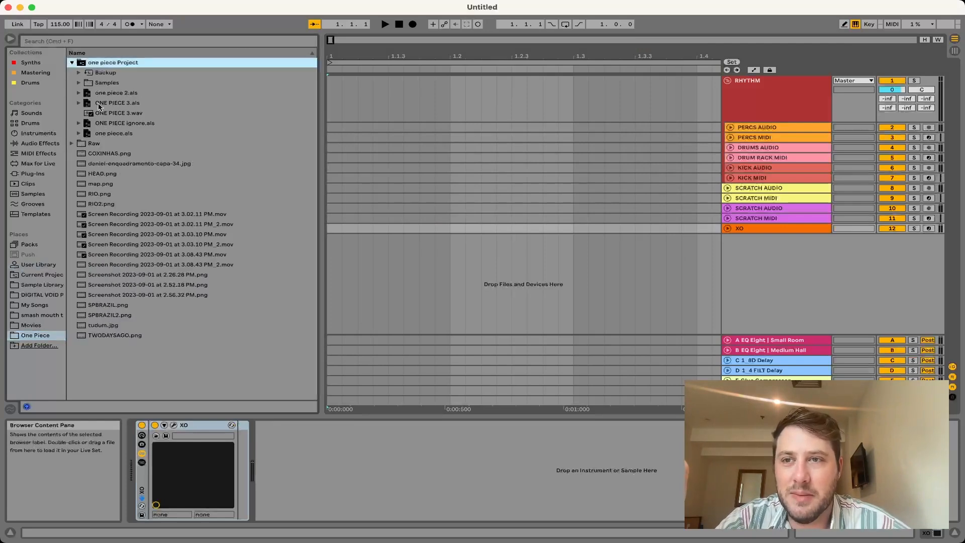
{"action": "left_click", "coordinate": [78, 103]}
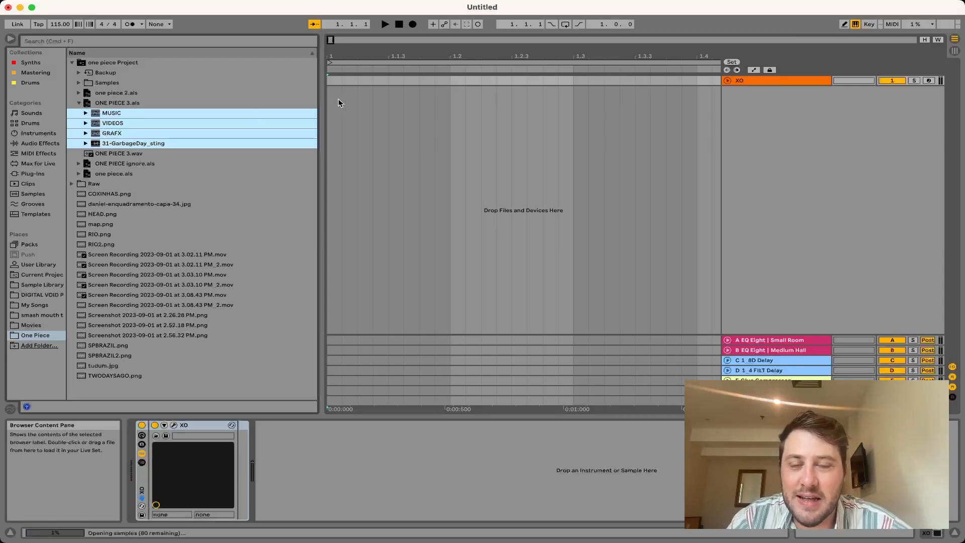
Step: Select the ONE PIECE 3 set's tracks to bring into the arrangement
{"action": "left_click", "coordinate": [335, 101]}
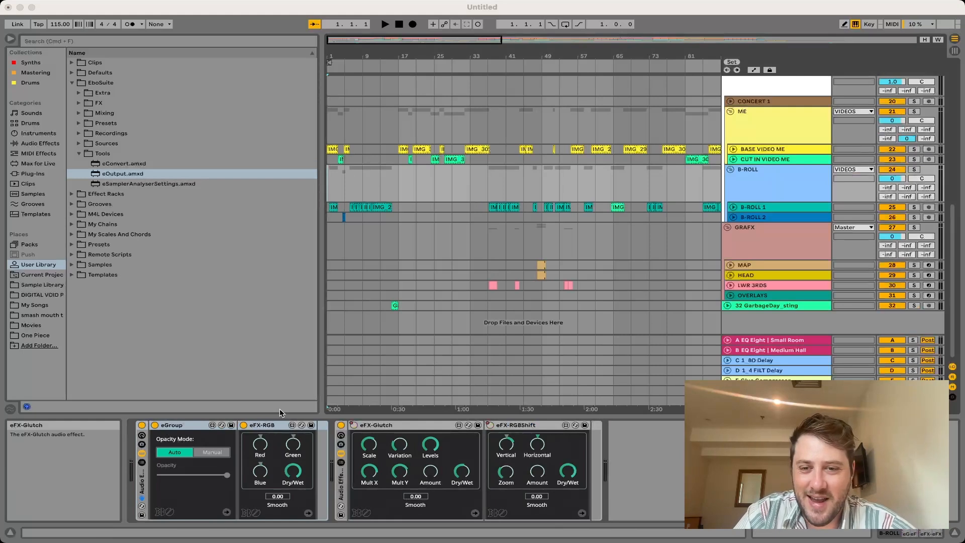
{"action": "mouse_move", "coordinate": [317, 351]}
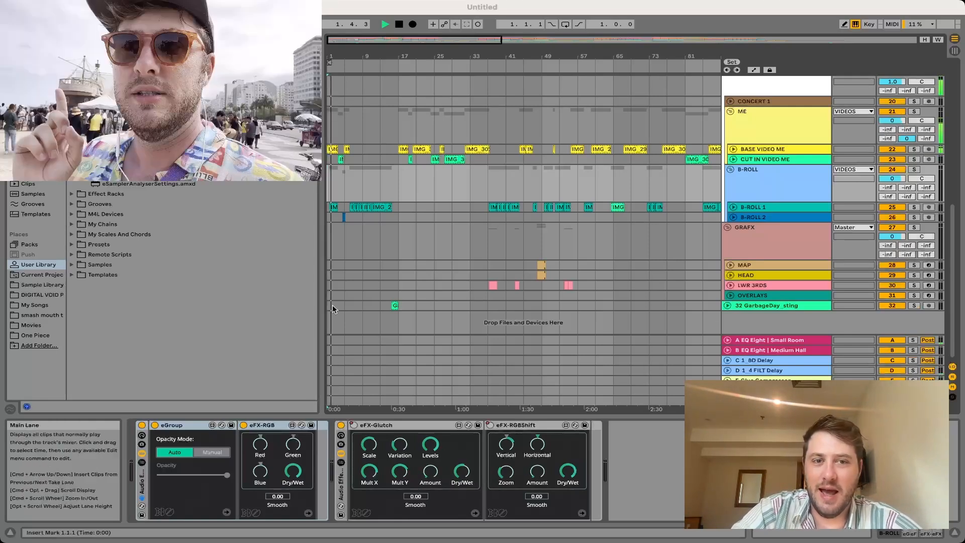
Step: Reveal the MUSIC group with its RHYTHM stems and MELODY tracks
{"action": "left_click", "coordinate": [398, 24]}
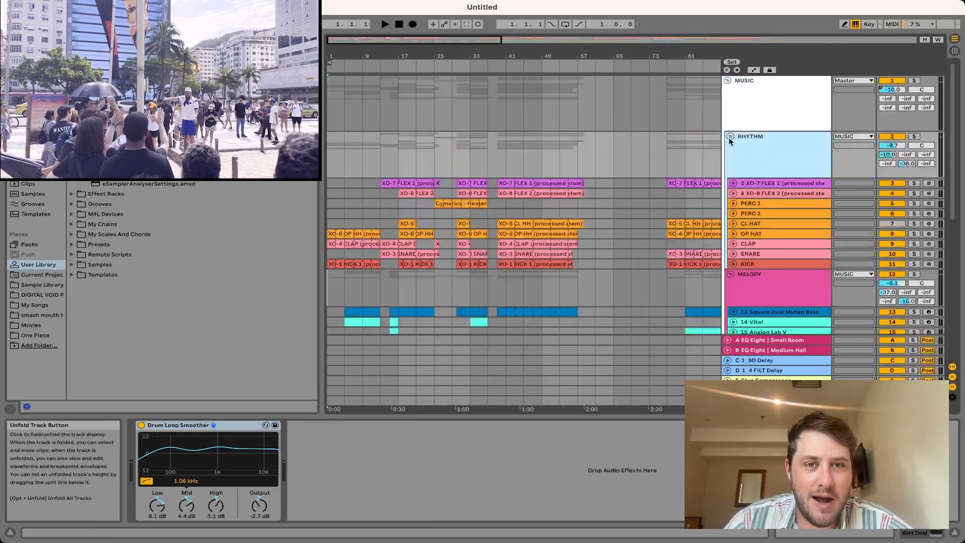
{"action": "left_click", "coordinate": [730, 137]}
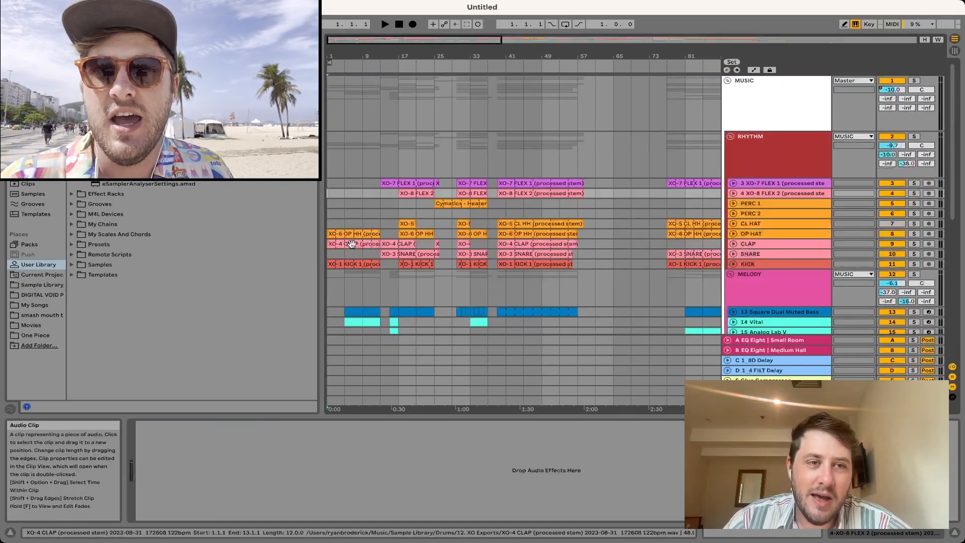
{"action": "scroll", "scroll_direction": "down", "scroll_amount": 3}
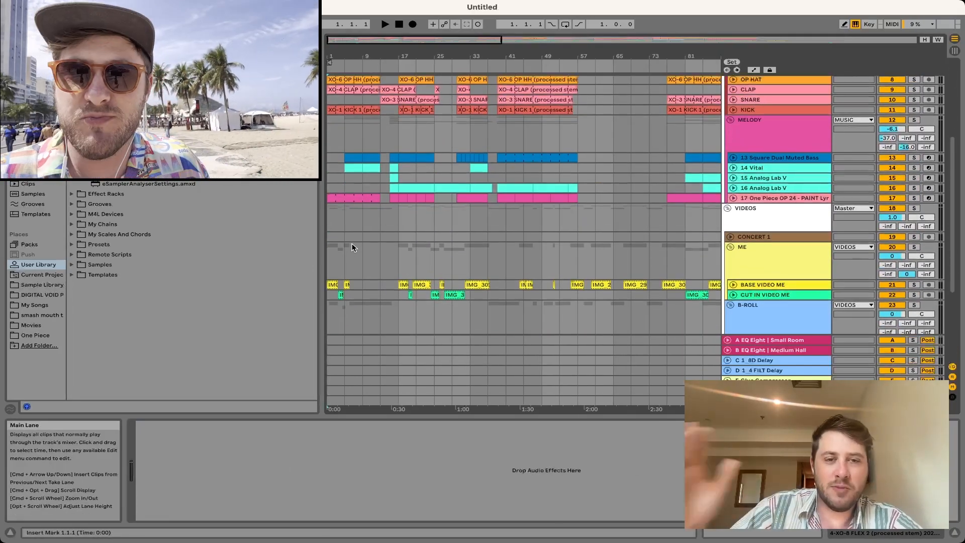
{"action": "scroll", "scroll_direction": "down", "scroll_amount": 3}
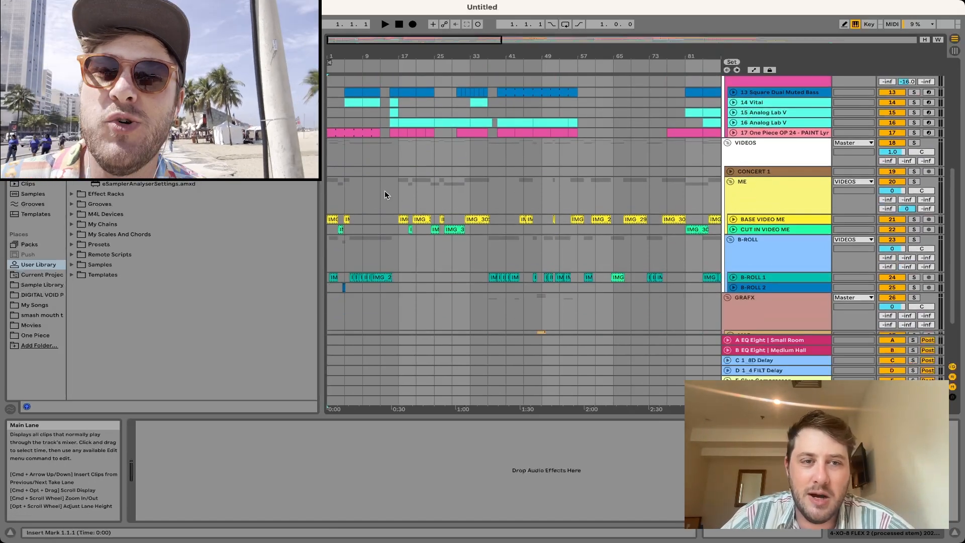
Step: Show the ME group's De-esser, Vocal Presence and eGroup devices
{"action": "left_click", "coordinate": [751, 182]}
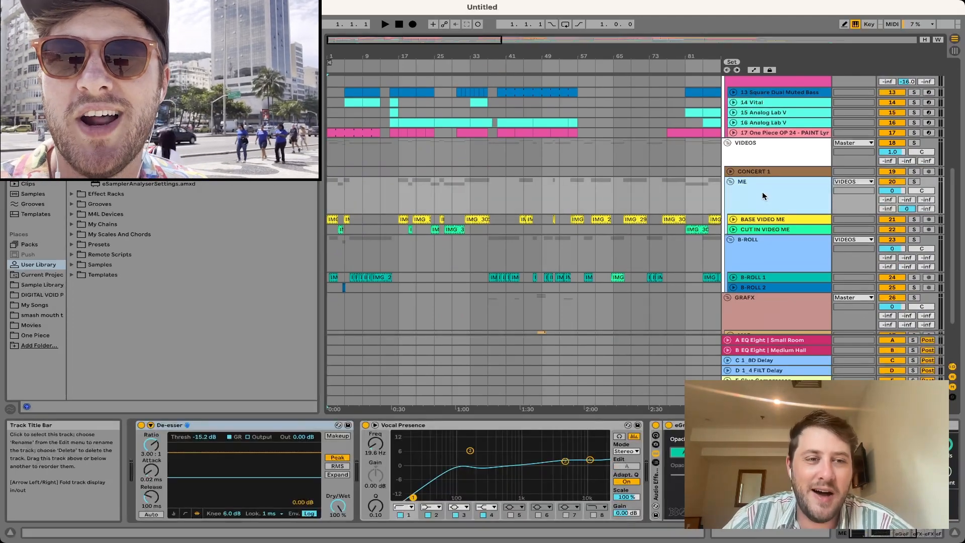
{"action": "mouse_move", "coordinate": [732, 171]}
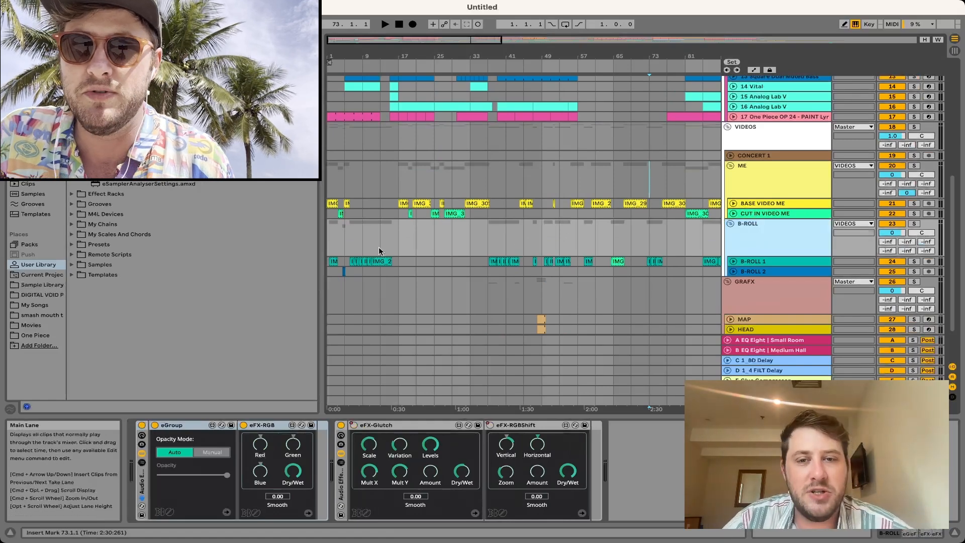
{"action": "mouse_move", "coordinate": [336, 241]}
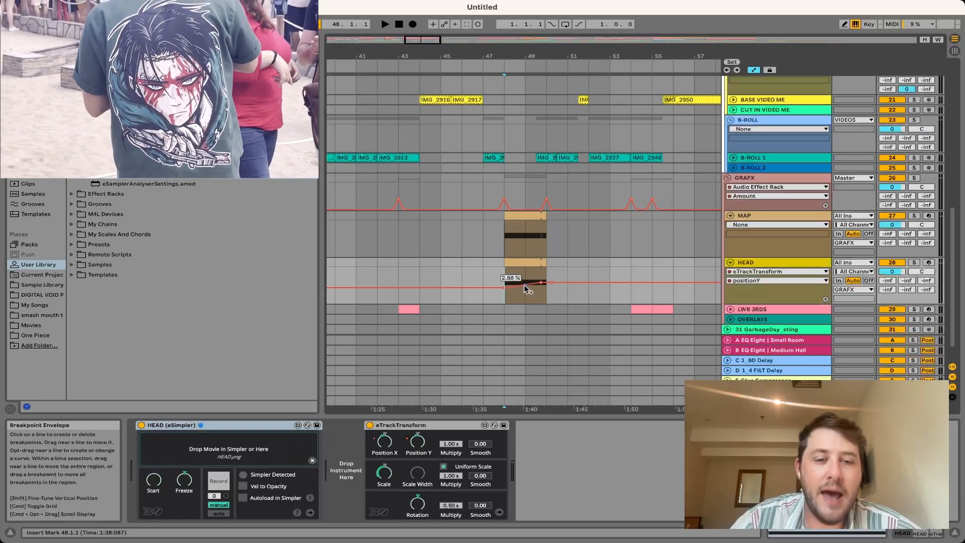
Step: Drag the HEAD positionY breakpoints to about -14.2% to form a ramp
{"action": "left_click_drag", "start_coordinate": [503, 284], "coordinate": [505, 290]}
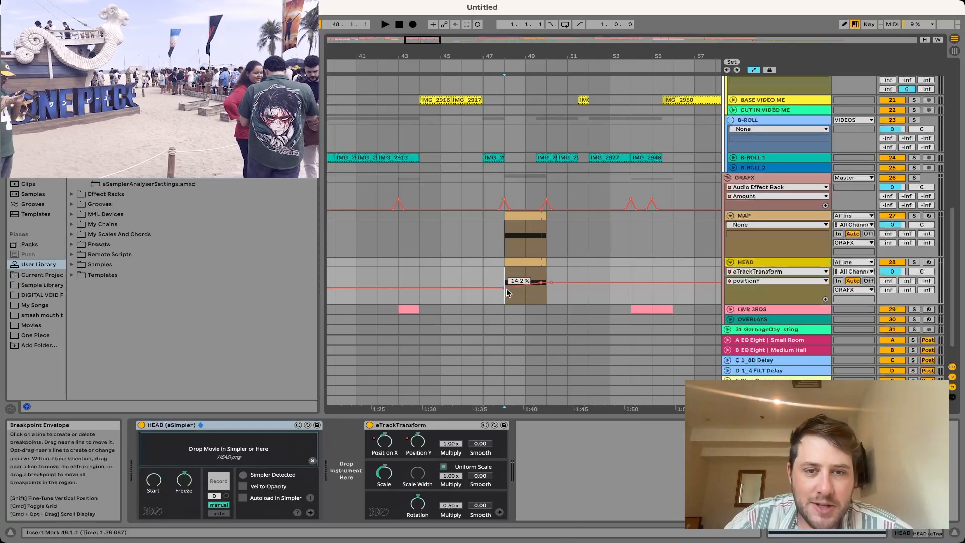
{"action": "left_click_drag", "start_coordinate": [506, 290], "coordinate": [546, 284]}
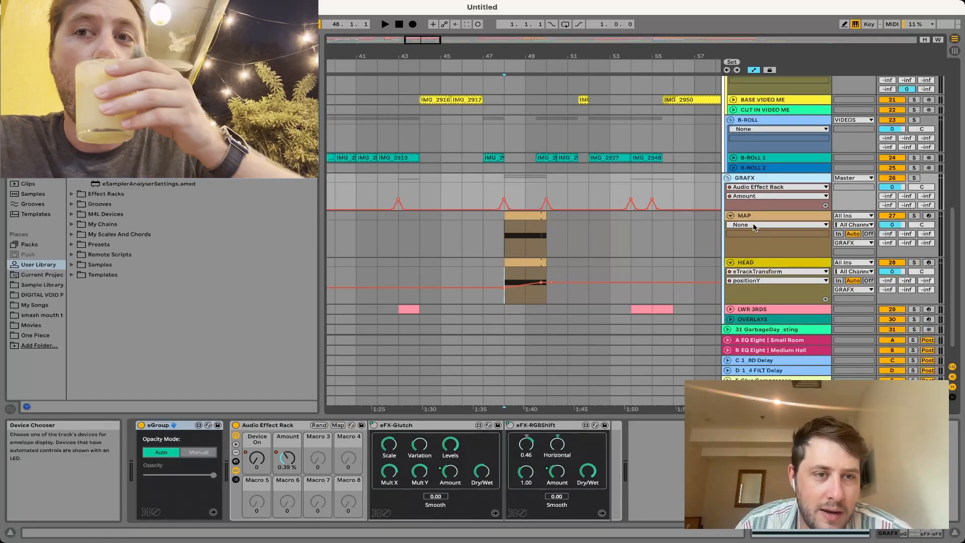
Step: Choose the Audio Effect Rack as the MAP lane's automation device
{"action": "left_click", "coordinate": [745, 214]}
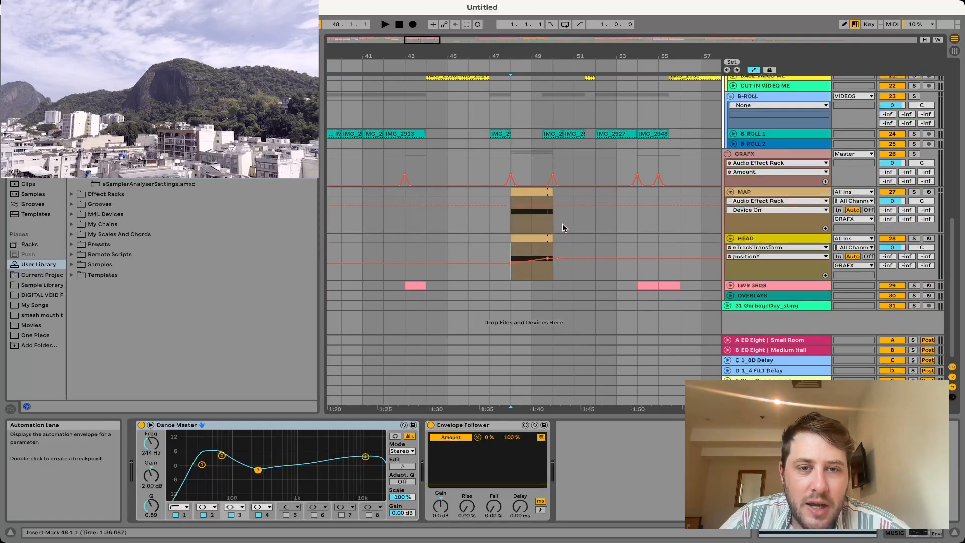
Step: Select the MUSIC track to show Dance Master EQ and Envelope Follower
{"action": "left_click", "coordinate": [532, 212]}
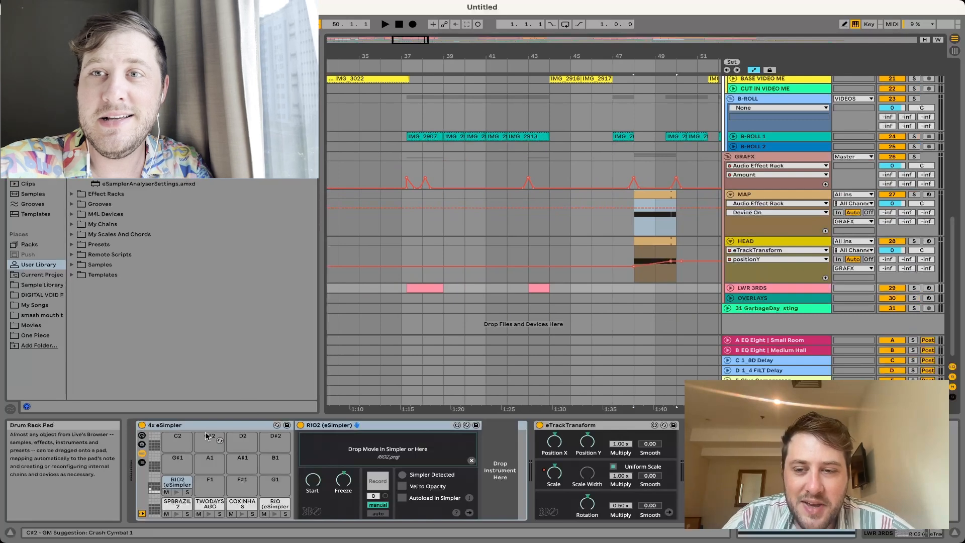
Step: Open the lower-thirds MIDI clip to view its long SPBRAZIL2 note
{"action": "left_click", "coordinate": [176, 504]}
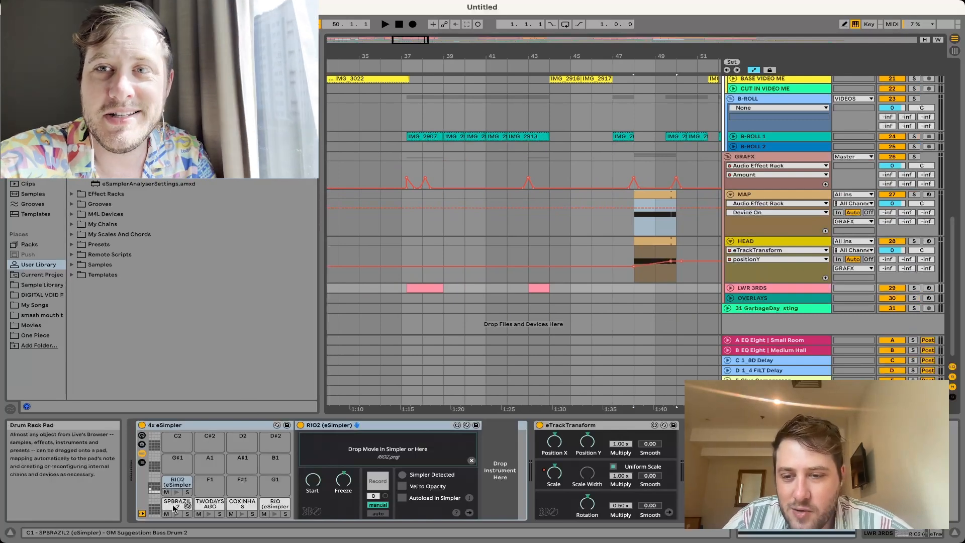
{"action": "left_click", "coordinate": [177, 505]}
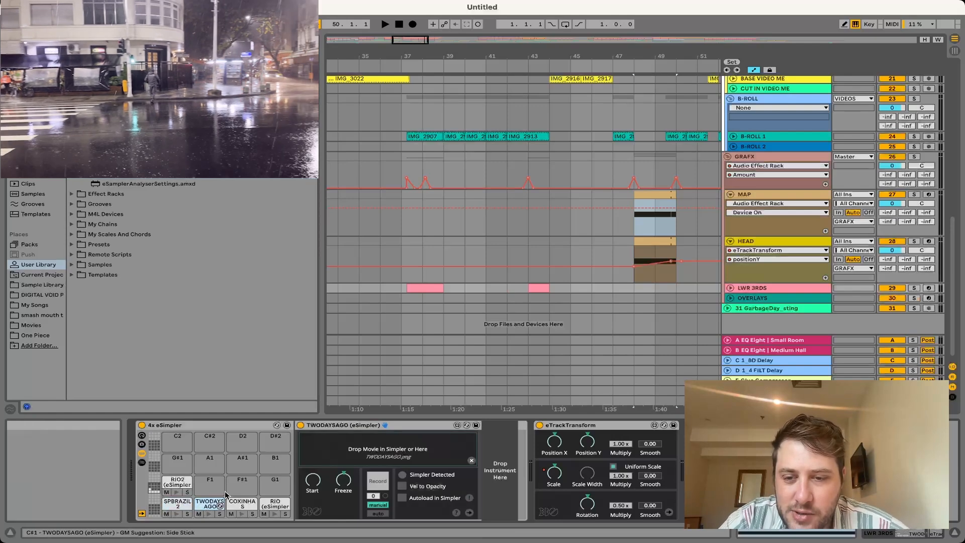
{"action": "left_click", "coordinate": [241, 503]}
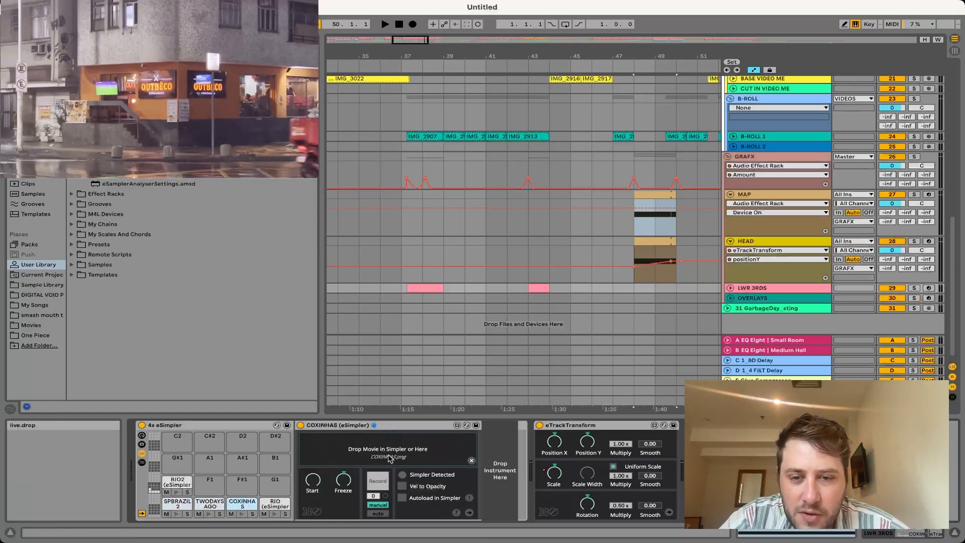
{"action": "left_click", "coordinate": [275, 504]}
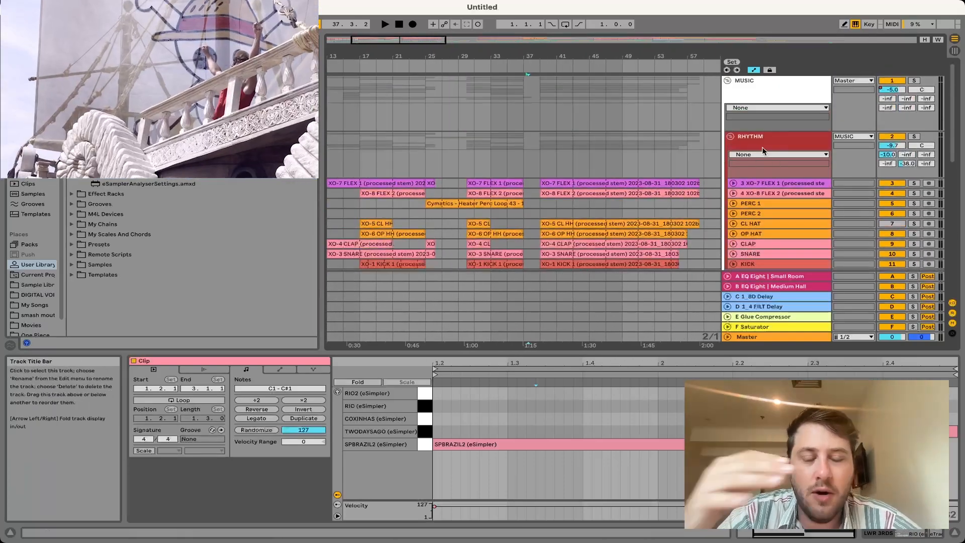
Step: Show the MUSIC group's Track Volume automation envelope and device chain
{"action": "left_click", "coordinate": [776, 117]}
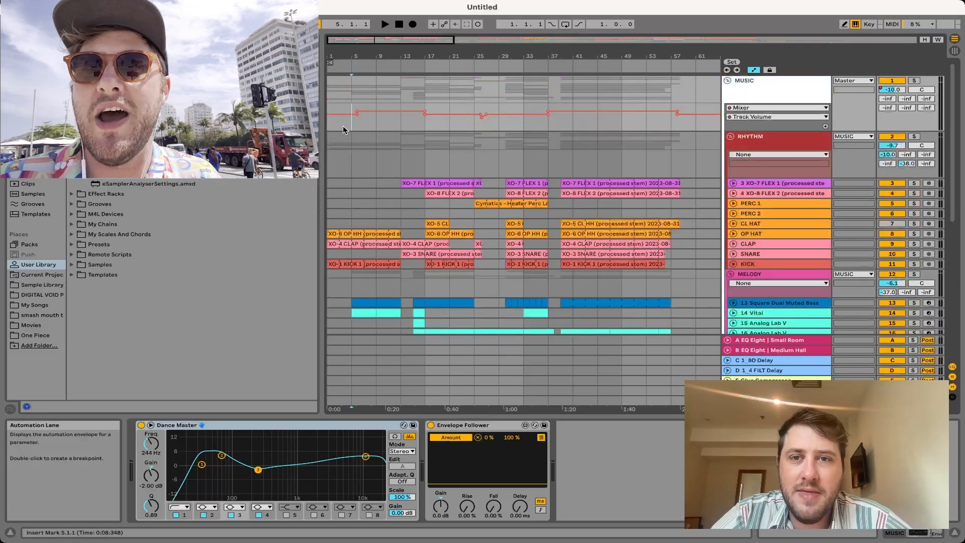
{"action": "mouse_move", "coordinate": [493, 126]}
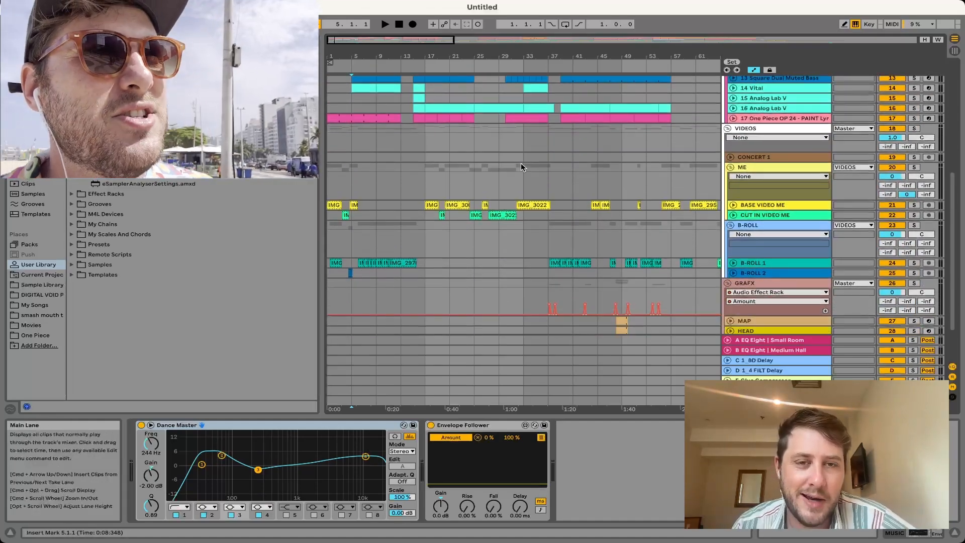
{"action": "scroll", "scroll_direction": "down", "scroll_amount": 3}
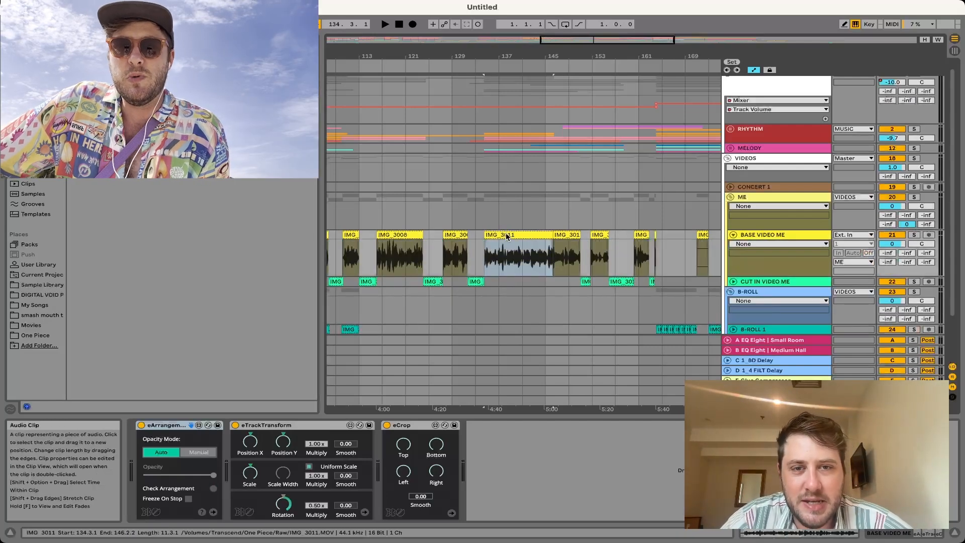
{"action": "double_click", "coordinate": [507, 246]}
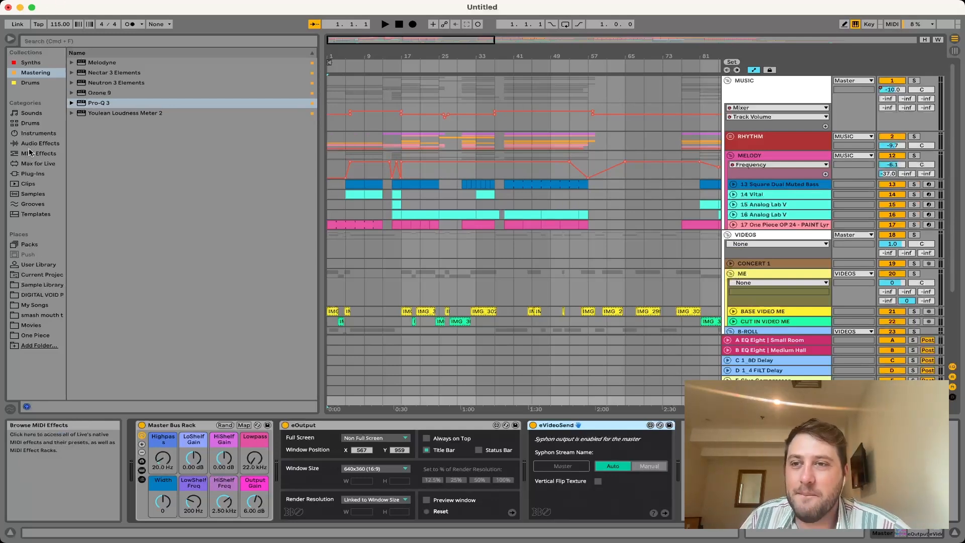
Step: Open User Library > EboSuite > FX to list eFX devices, CrossHatch to WaveGlass
{"action": "left_click", "coordinate": [38, 264]}
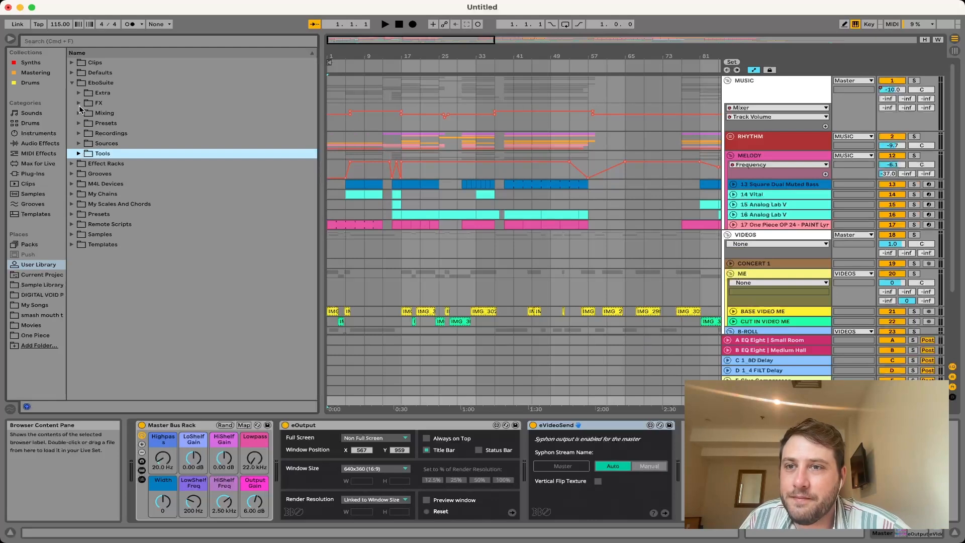
{"action": "left_click", "coordinate": [79, 103]}
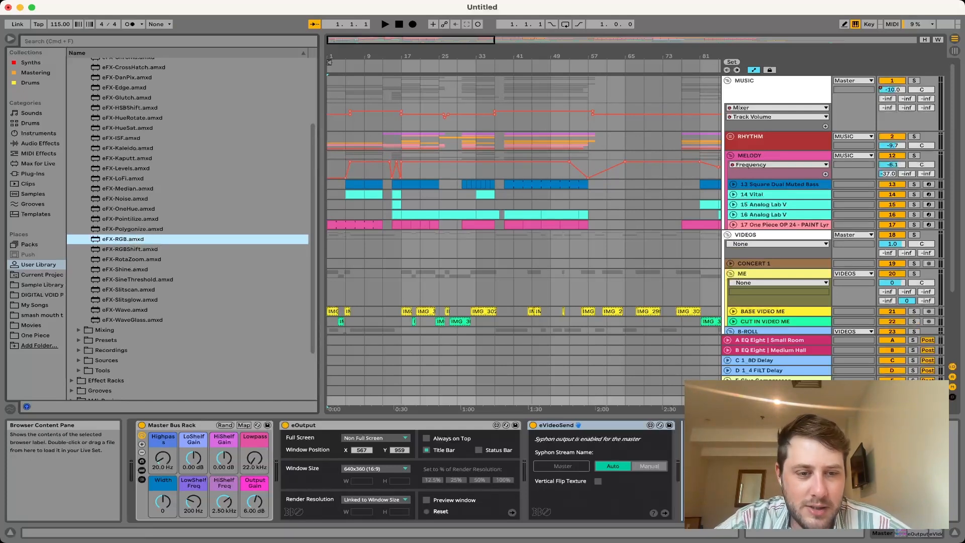
{"action": "left_click", "coordinate": [455, 321]}
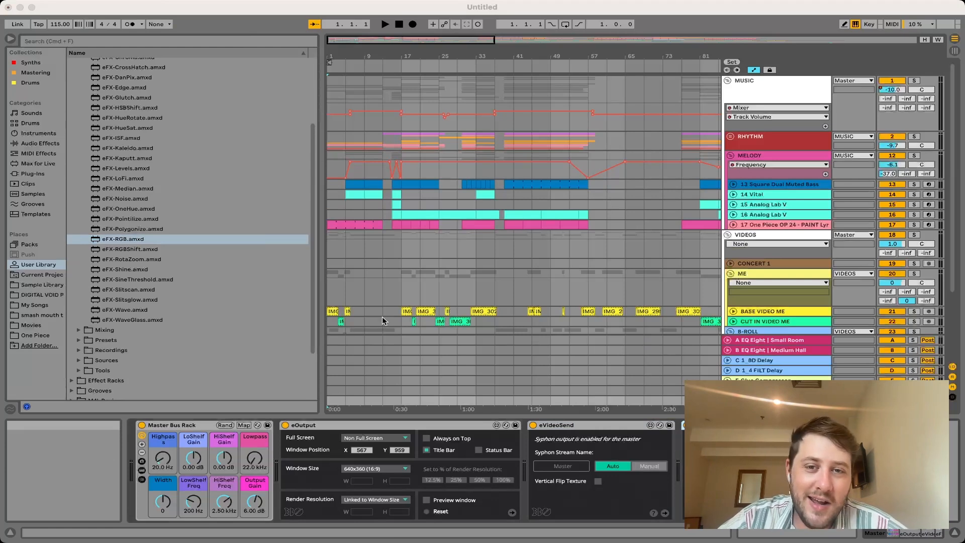
{"action": "mouse_move", "coordinate": [556, 425]}
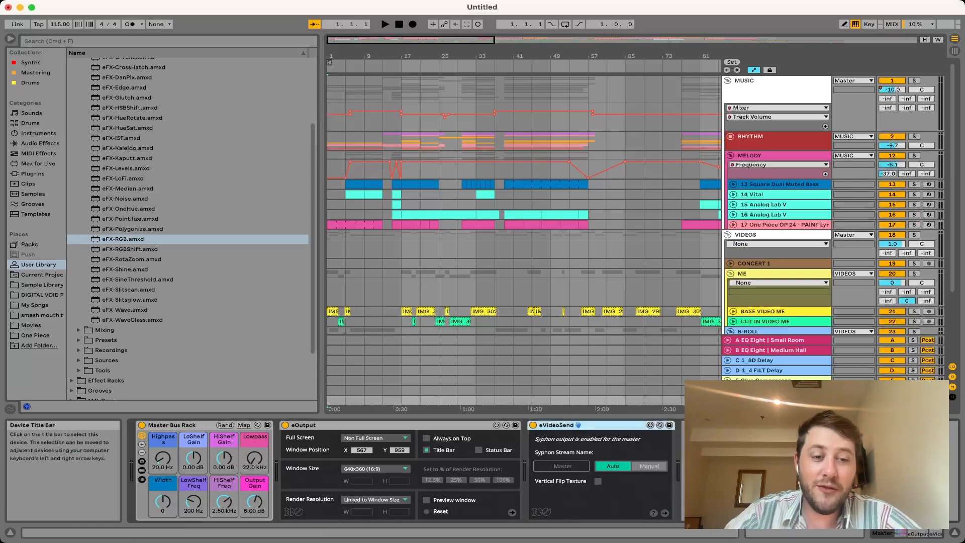